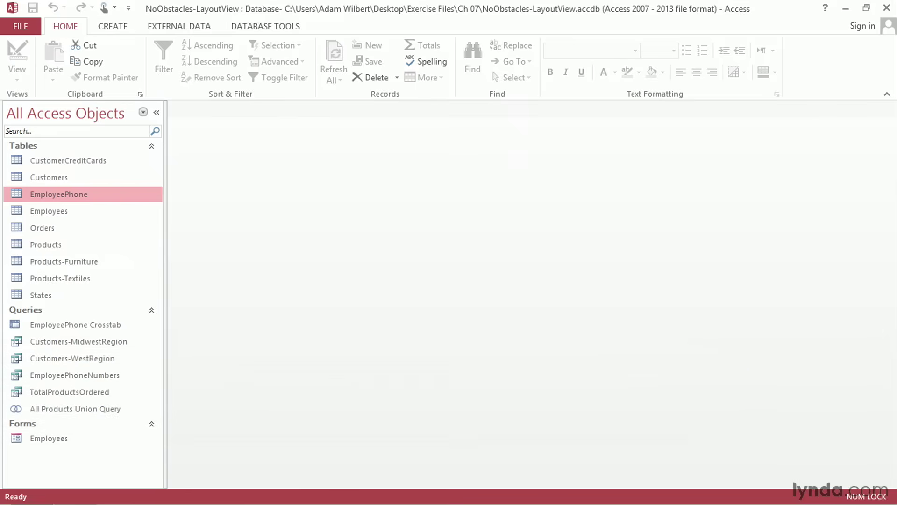
Step: Open the Employees form from the Navigation Pane in Form View
click(48, 439)
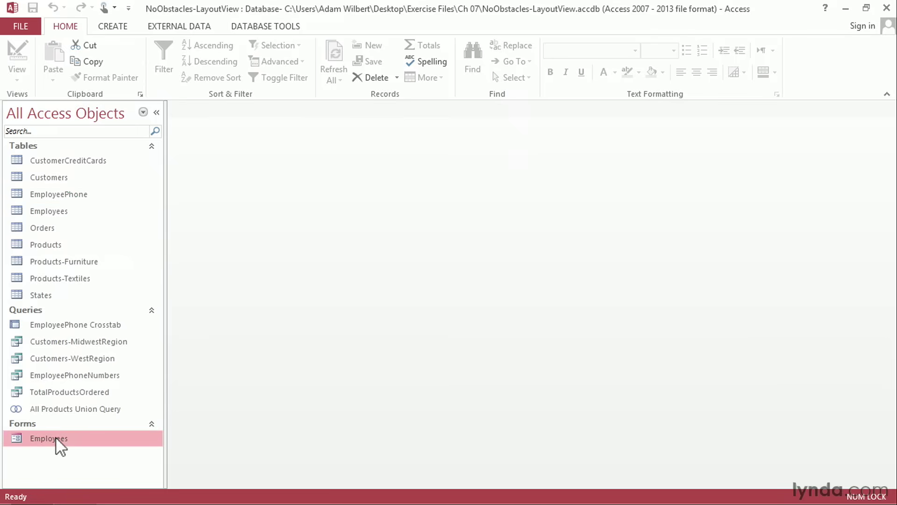
double_click(48, 438)
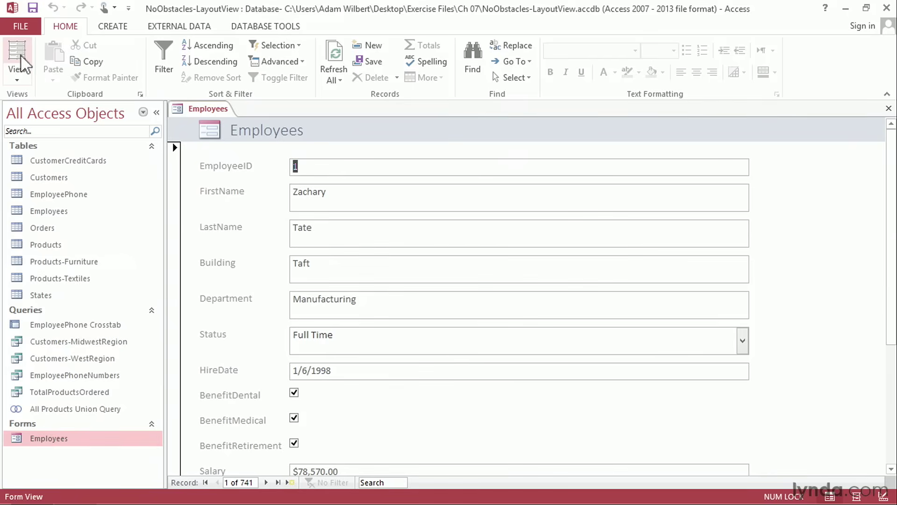
Step: Switch the Employees form to Layout View and select a field in the stacked layout
click(17, 57)
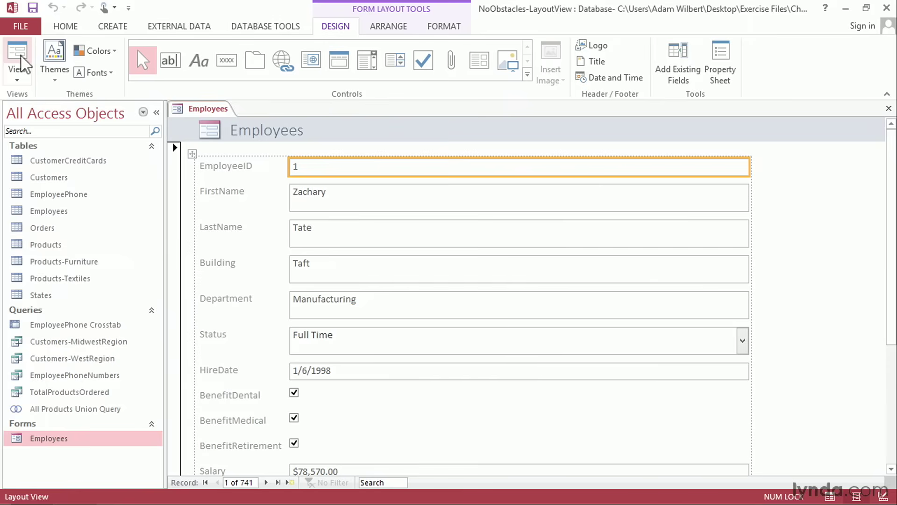
mouse_move(561, 312)
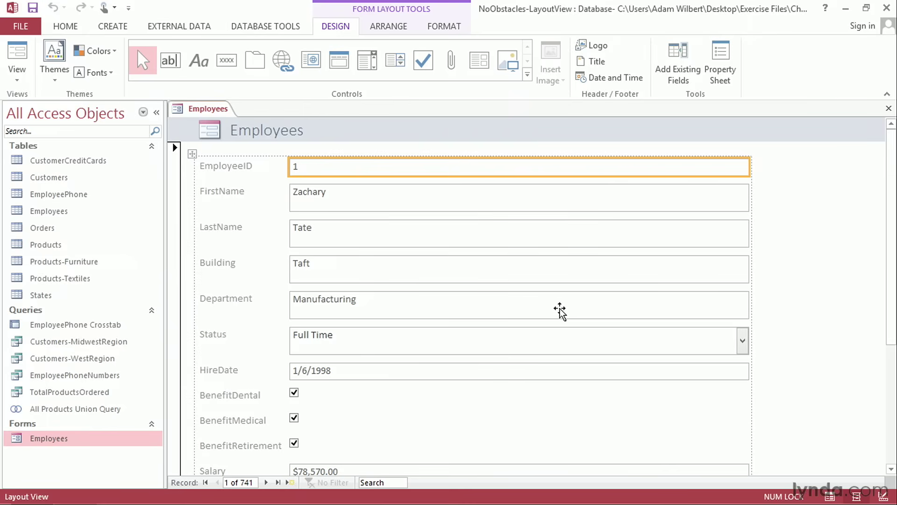
click(388, 26)
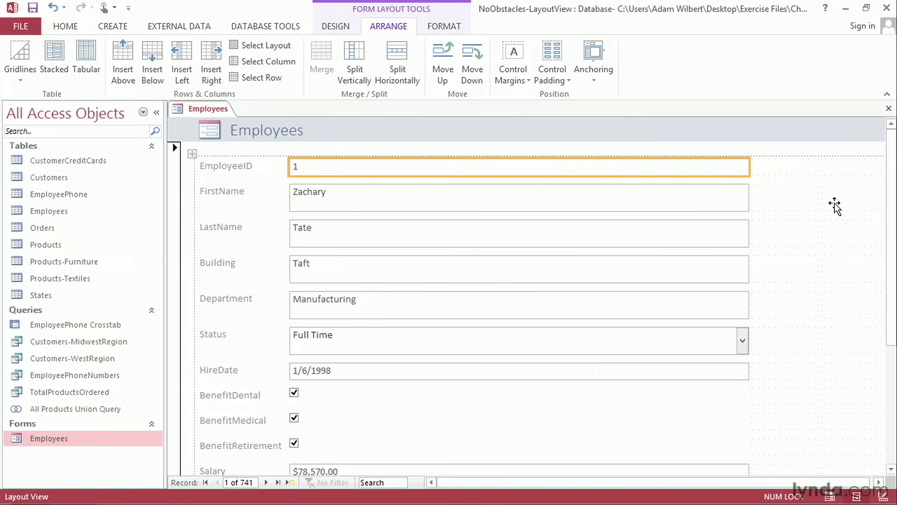
mouse_move(677, 191)
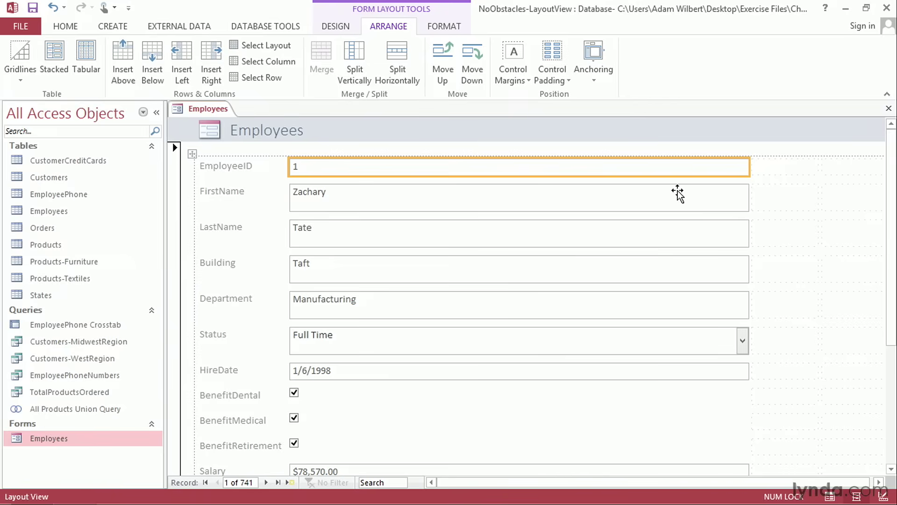
mouse_move(787, 199)
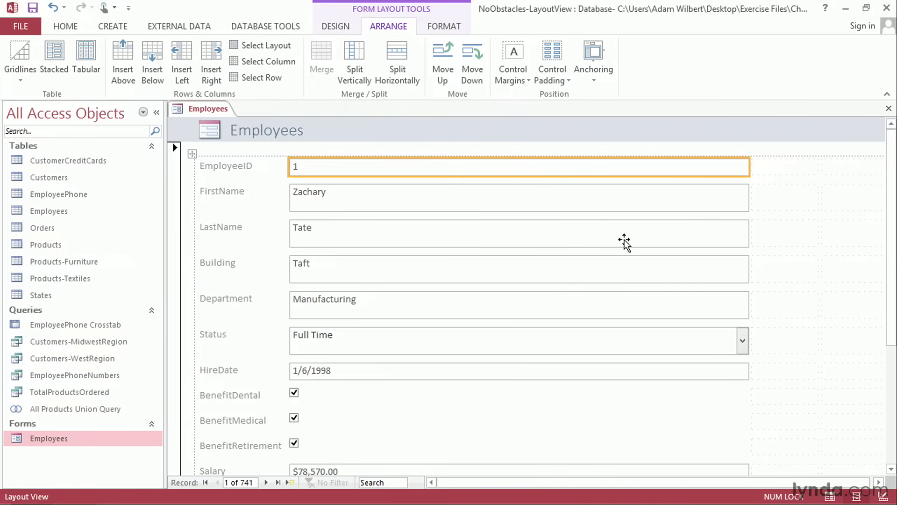
mouse_move(535, 237)
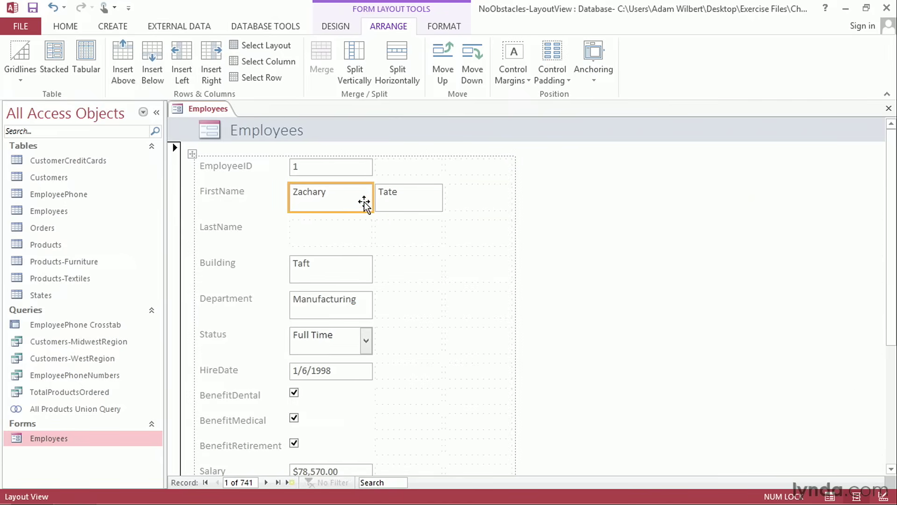
Step: Narrow the field boxes, place LastName beside FirstName, and remove the LastName label
click(331, 191)
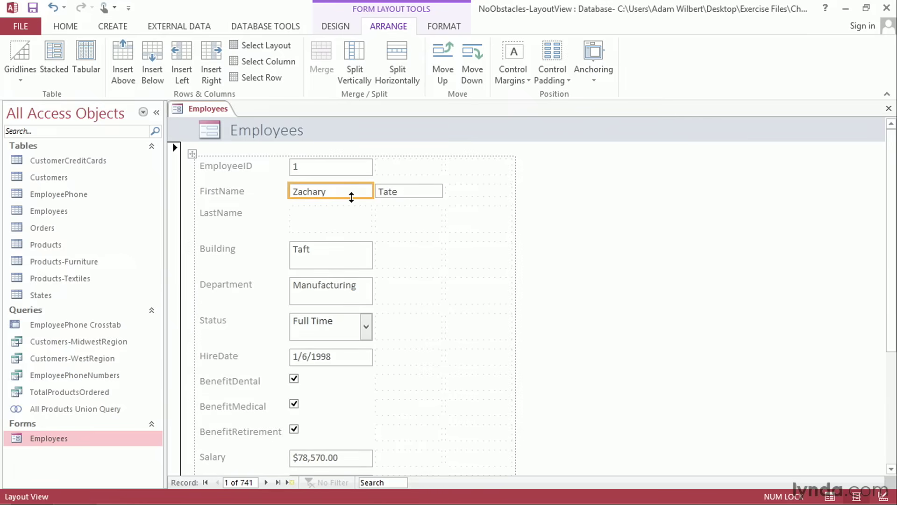
click(240, 212)
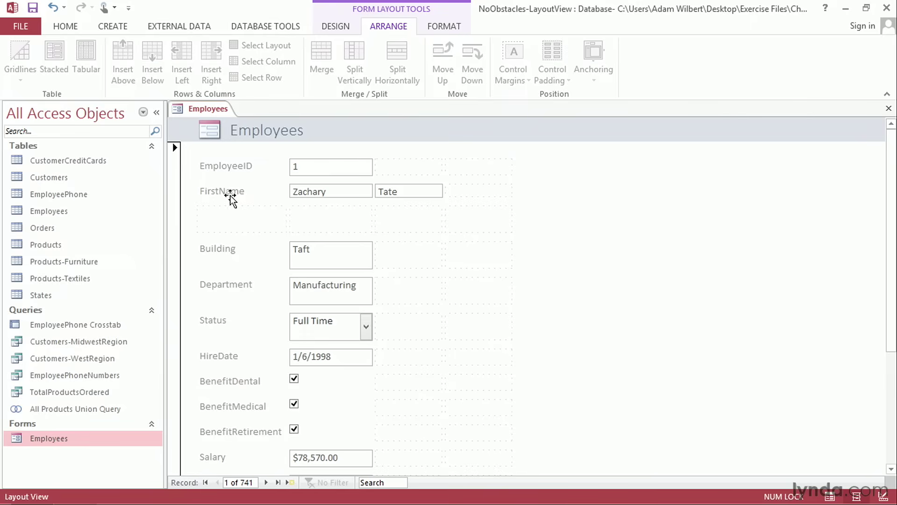
Step: Rename the FirstName label to 'Name' and move HireDate and Benefit controls into right columns
click(234, 191)
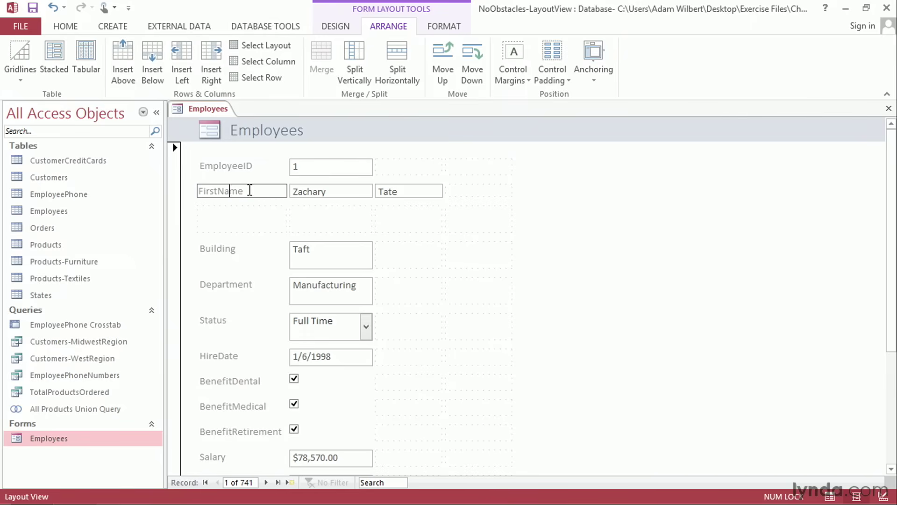
double_click(222, 191)
text(Name)
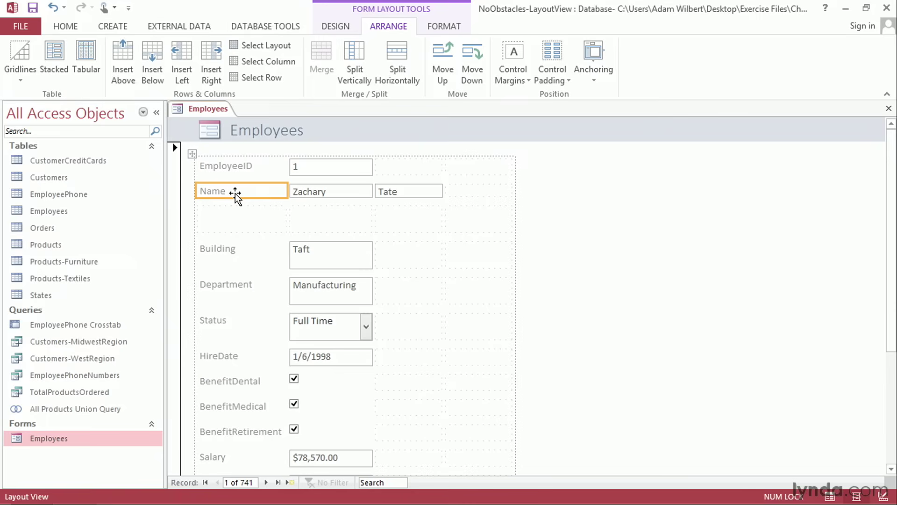
mouse_move(337, 297)
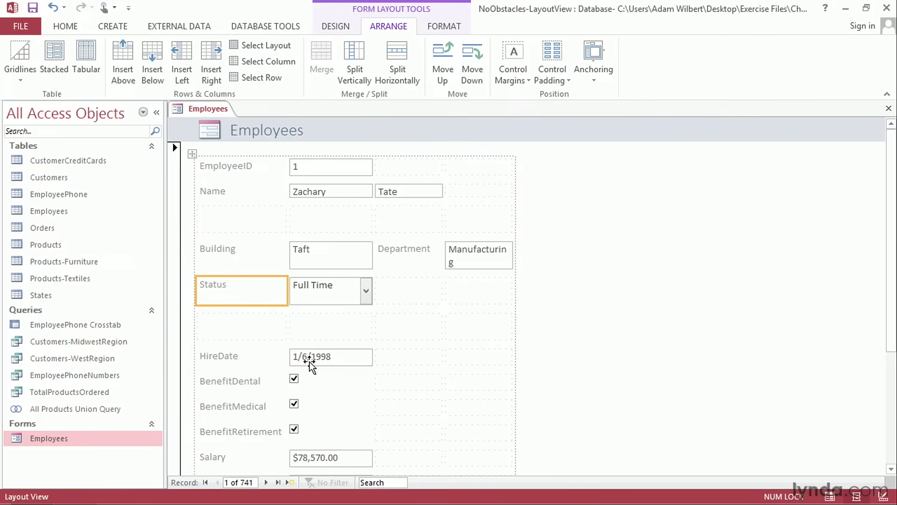
click(240, 355)
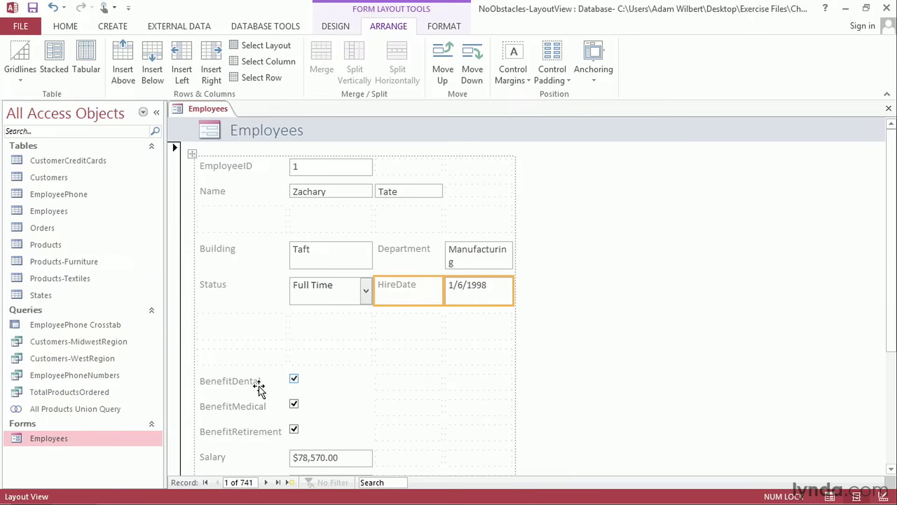
click(229, 381)
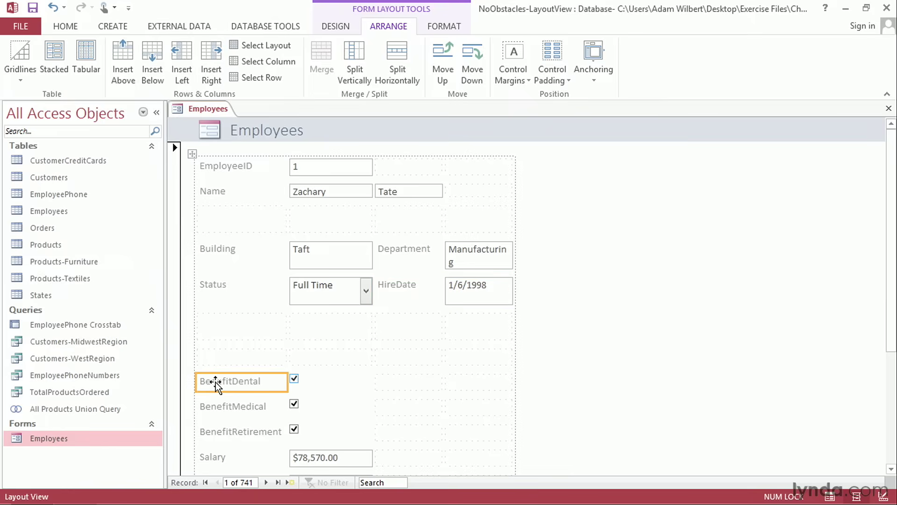
mouse_move(305, 431)
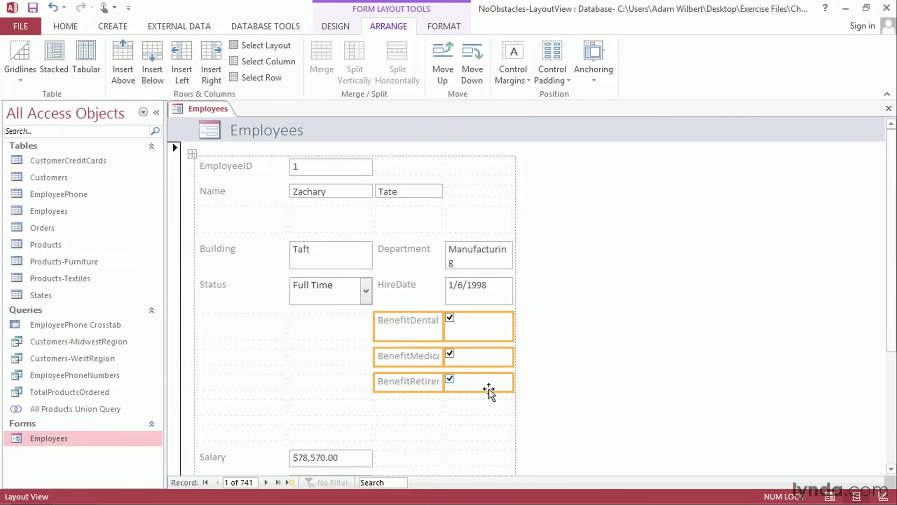
Step: Place the Benefit checkboxes beside Salary and JobRating, and merge the phone subdatasheet full-width
scroll(down, 3)
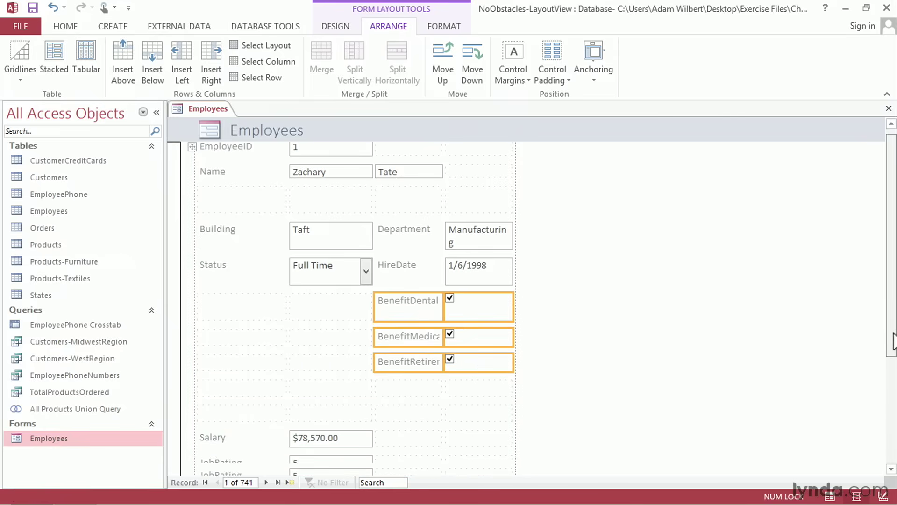
scroll(down, 3)
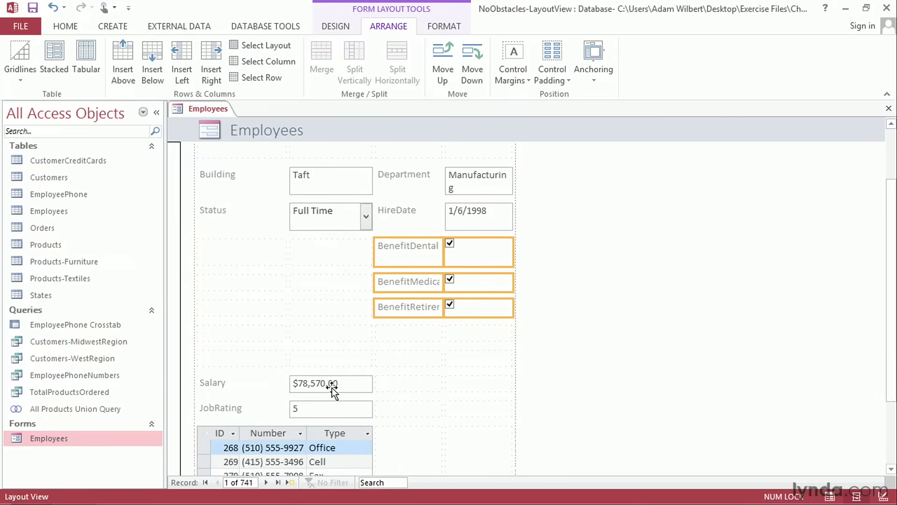
click(240, 383)
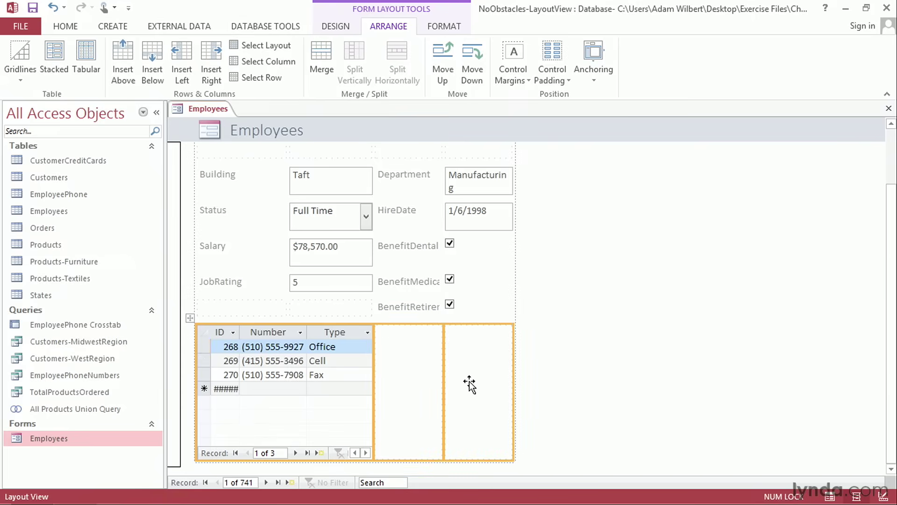
mouse_move(336, 121)
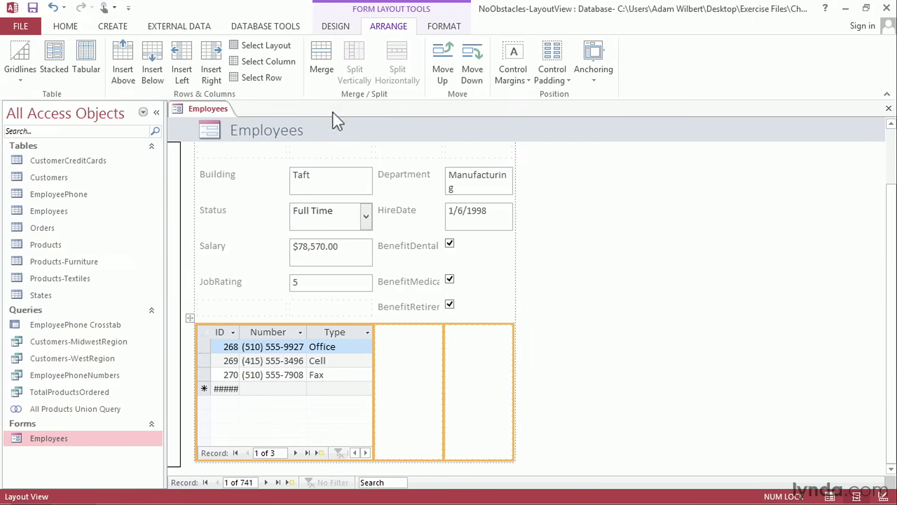
click(322, 54)
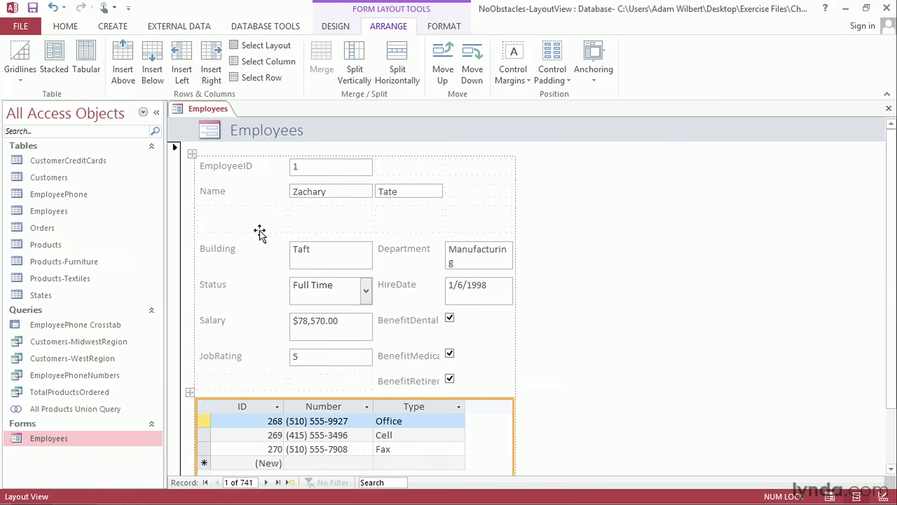
mouse_move(451, 226)
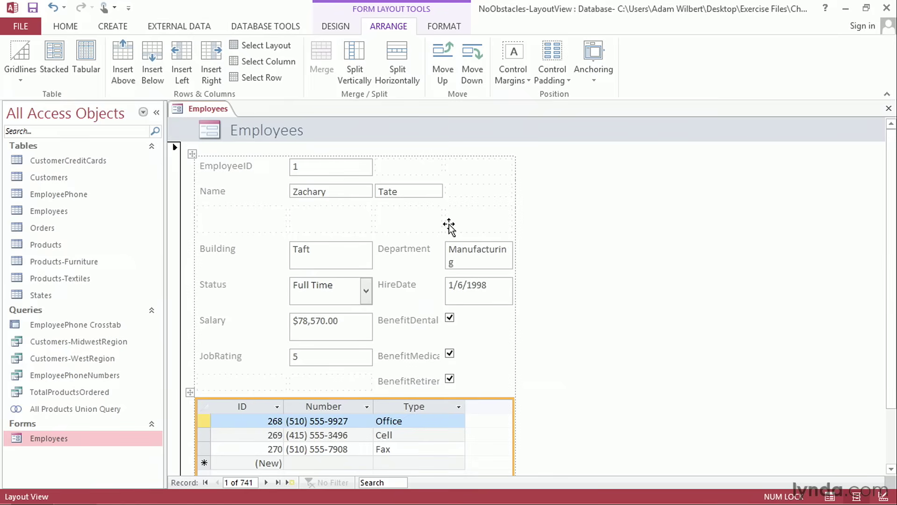
mouse_move(345, 234)
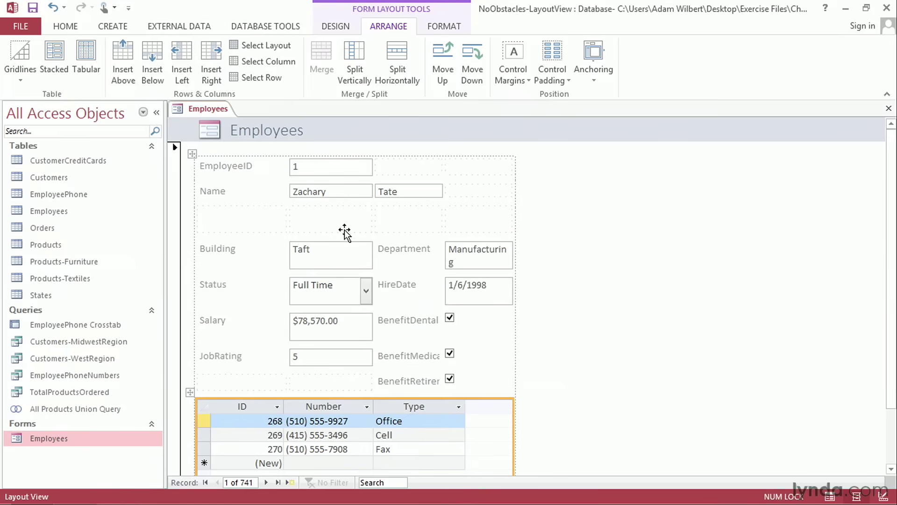
Step: Reduce the height of the oversized control rows so the phone subform moves up
click(330, 254)
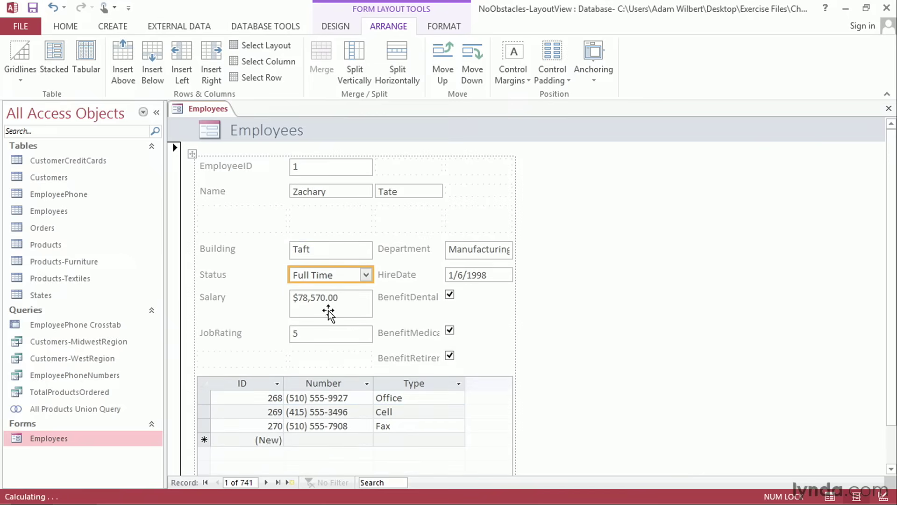
click(331, 296)
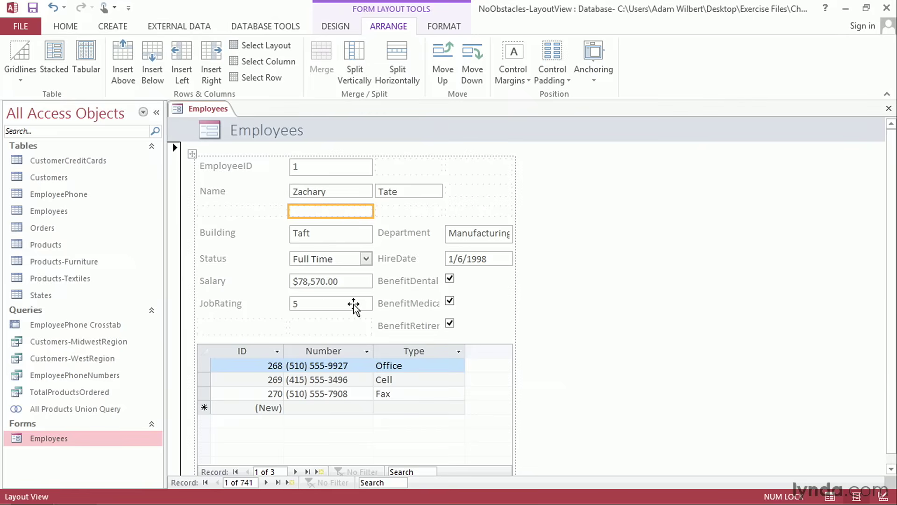
mouse_move(192, 155)
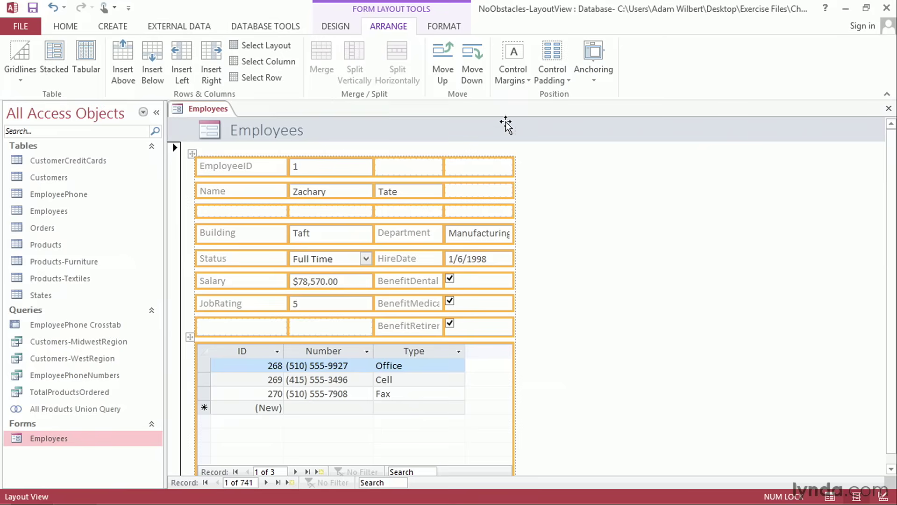
Step: Set Control Padding to Narrow for all controls on the Employees form
click(551, 61)
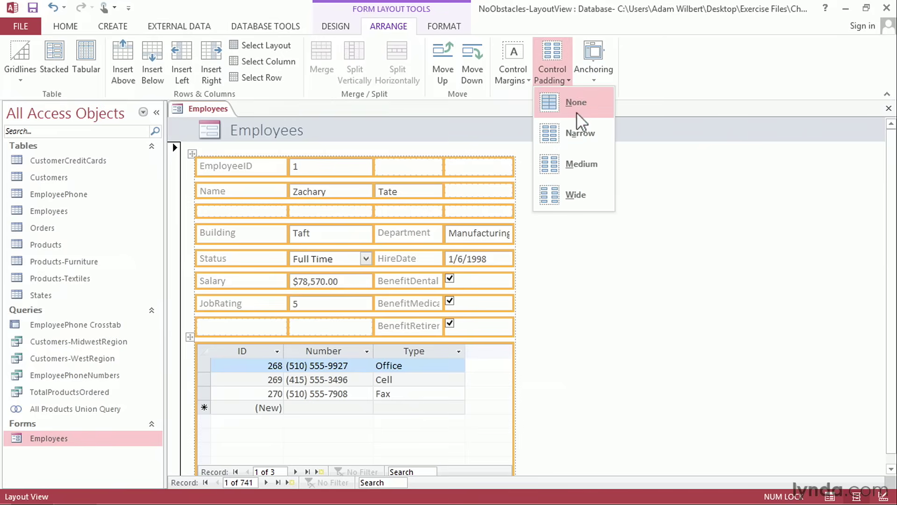
mouse_move(581, 133)
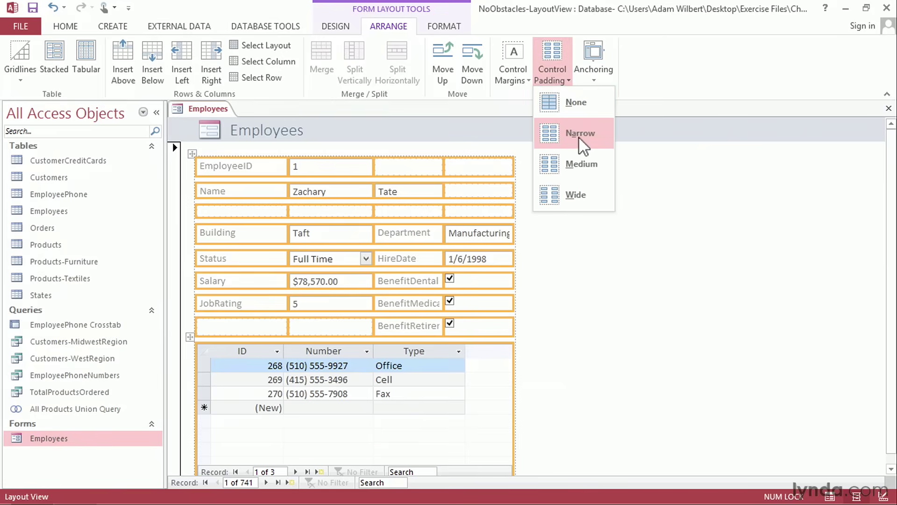
click(579, 133)
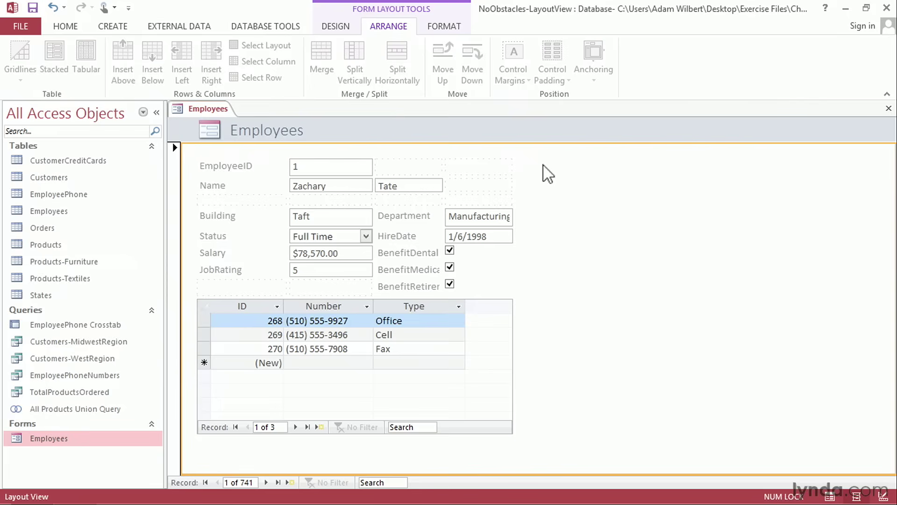
click(66, 26)
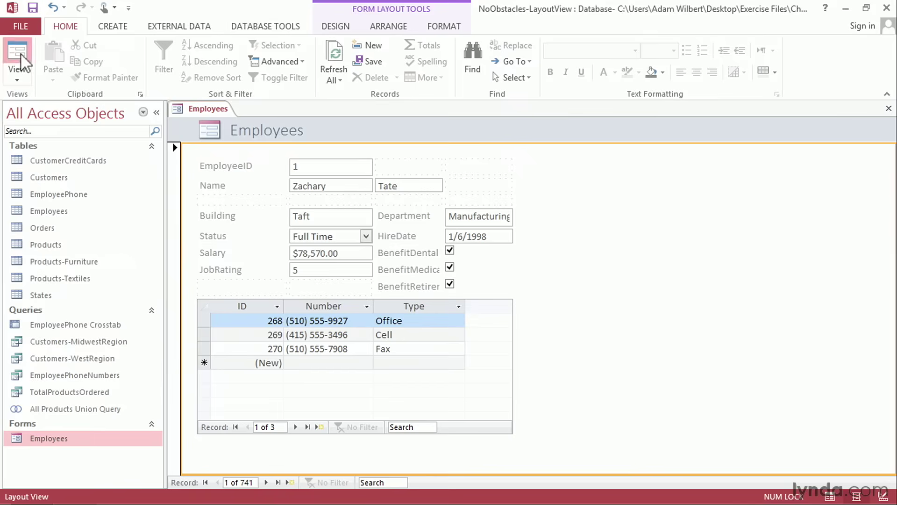
Step: Step through four employee records in Form View, then return to Layout View
click(17, 57)
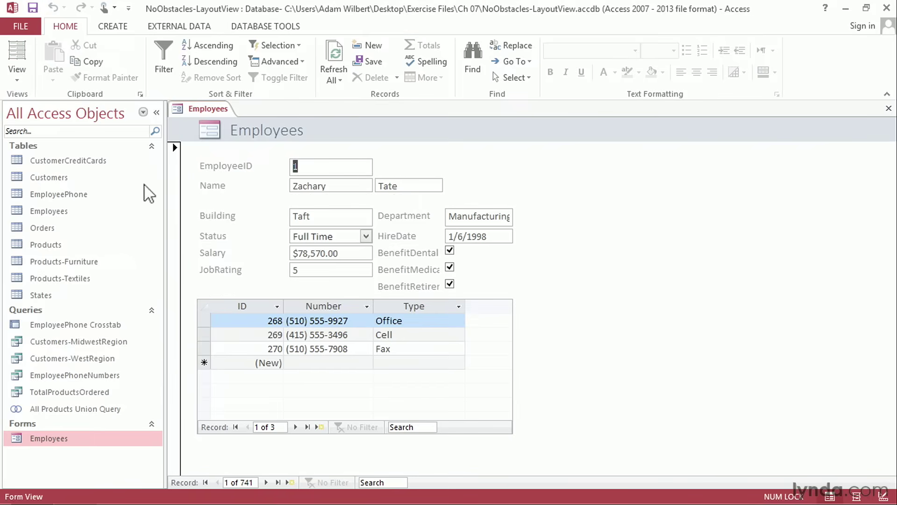
click(277, 482)
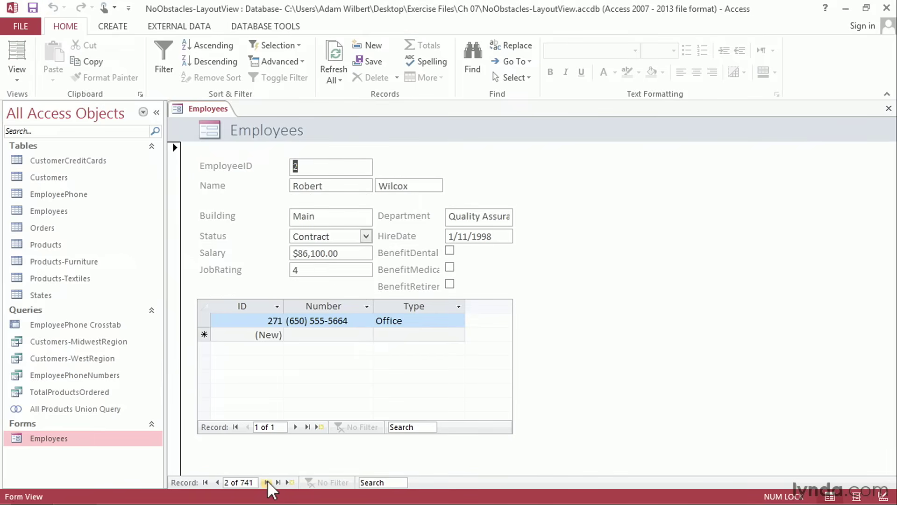
click(279, 482)
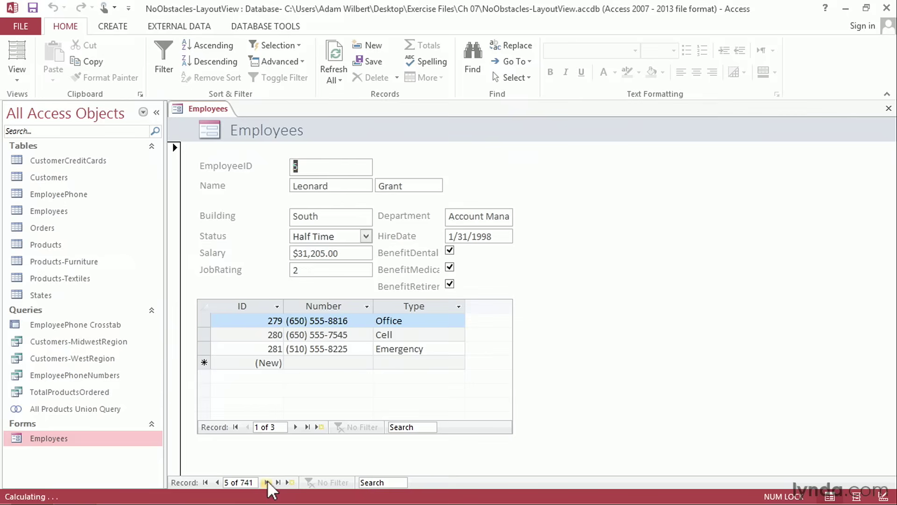
click(266, 482)
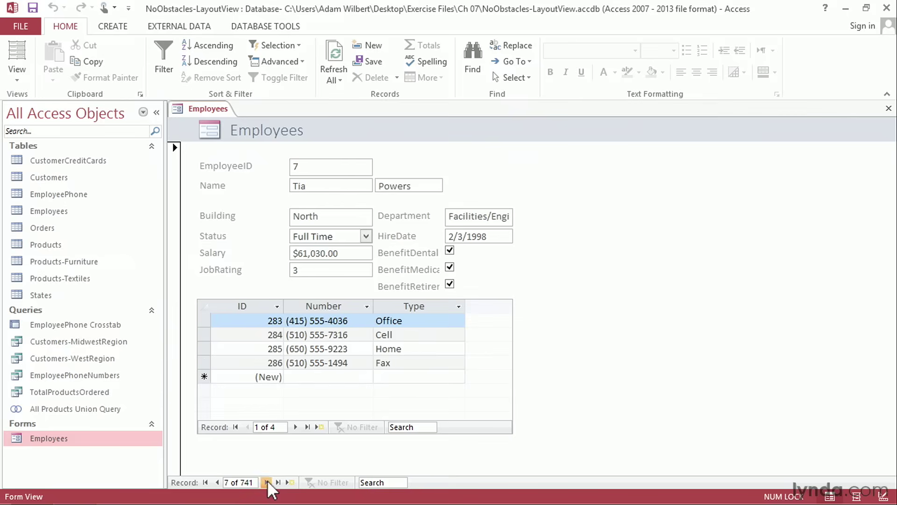
click(266, 481)
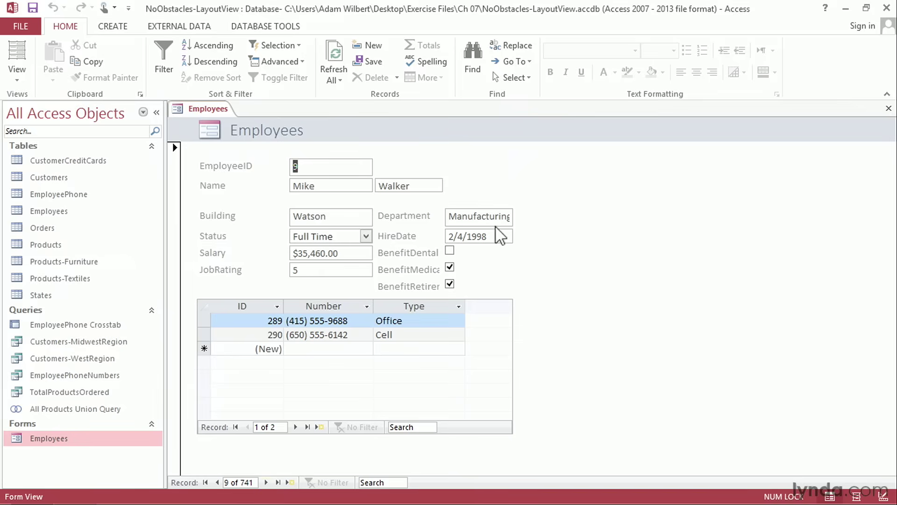
click(17, 54)
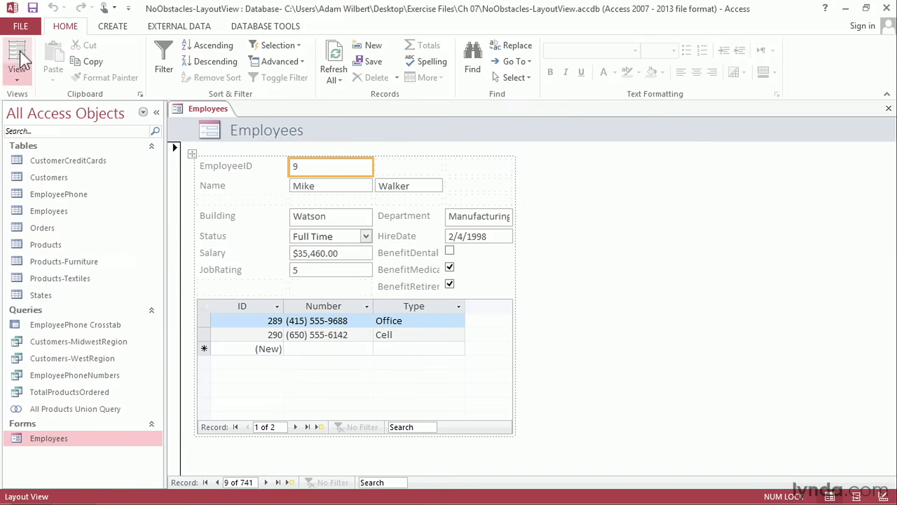